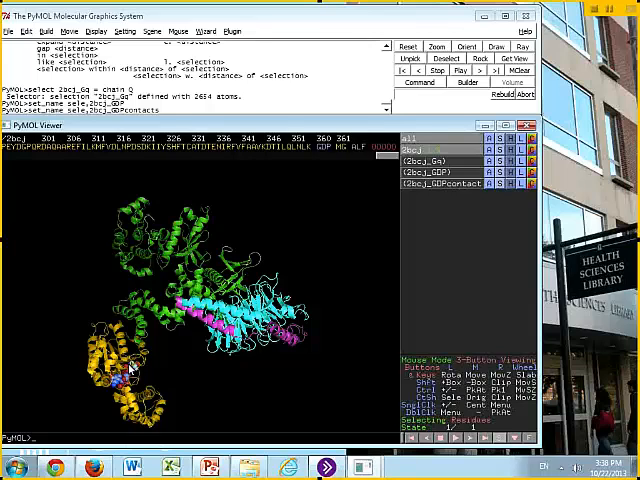
- Show the 'residues within … Å' choices under the selection's modify actions
{"action": "left_click", "coordinate": [424, 174]}
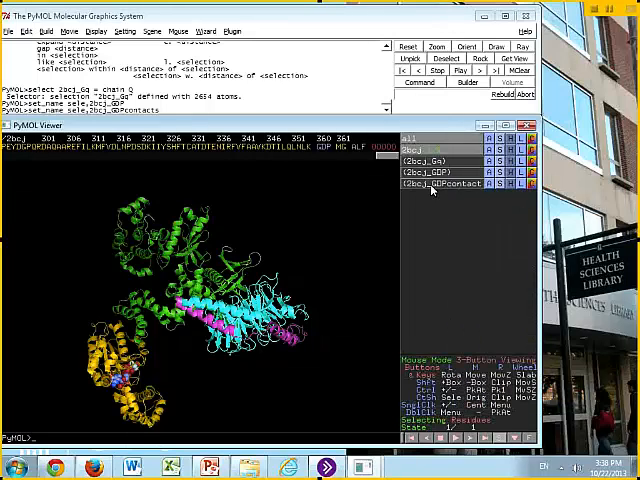
{"action": "left_click", "coordinate": [436, 184]}
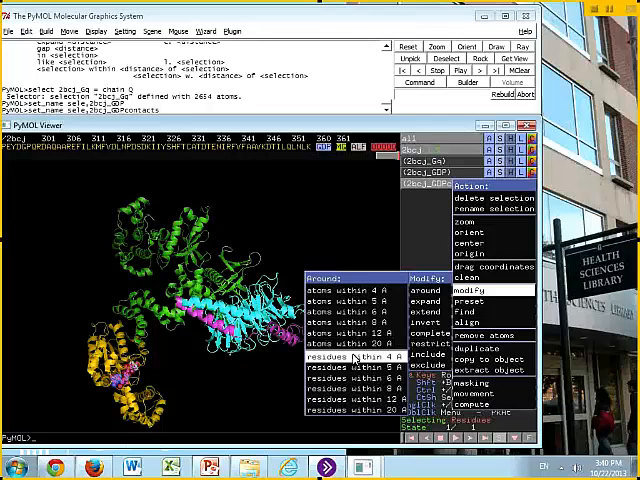
- Extend the GDP selection to the protein residues within the chosen distance
{"action": "left_click", "coordinate": [348, 382]}
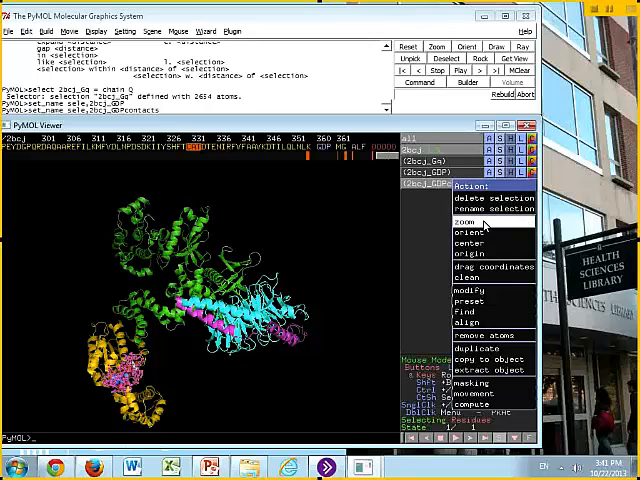
- Name the GDP contact-residue selection 2bcj_GDPcontact
{"action": "left_click", "coordinate": [468, 222]}
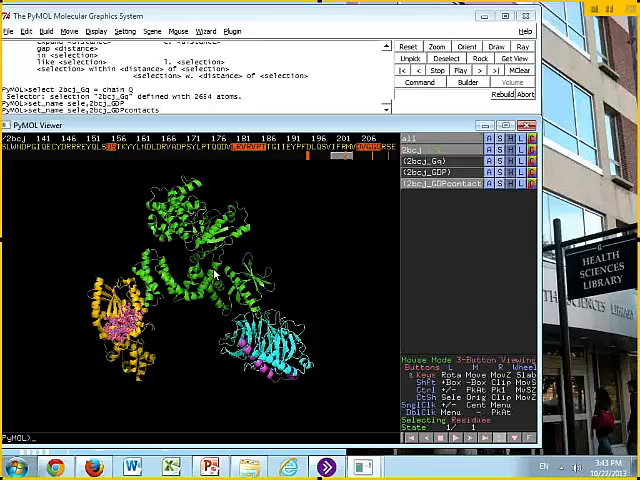
{"action": "mouse_move", "coordinate": [412, 224]}
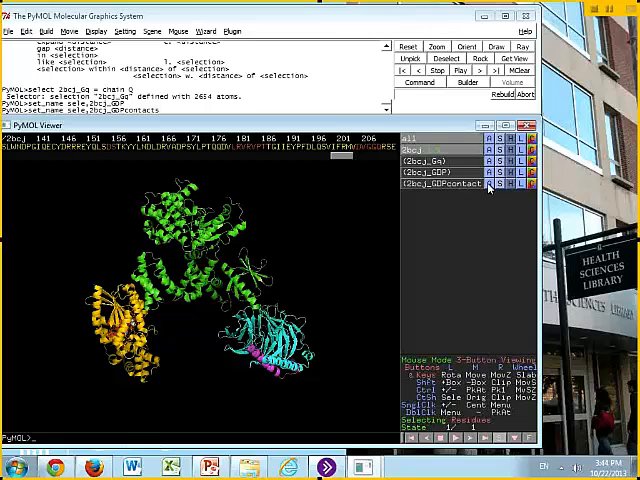
- Zoom the view onto the 2bcj_GDPcontact residues around GDP
{"action": "left_click", "coordinate": [508, 184]}
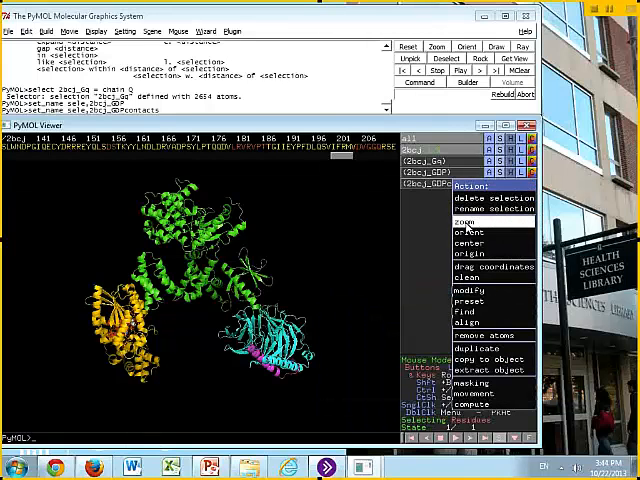
{"action": "left_click", "coordinate": [468, 222]}
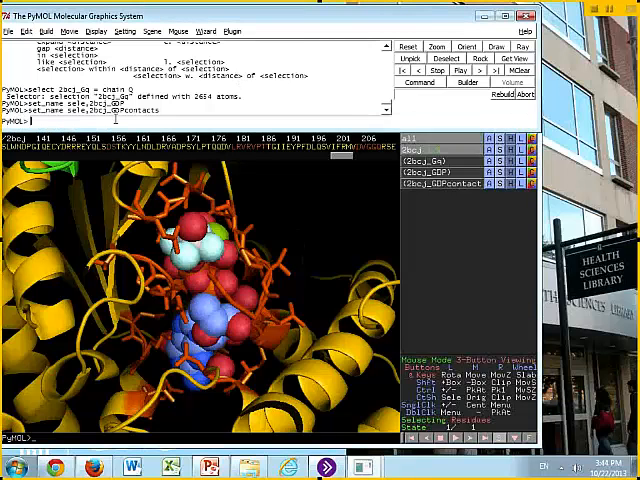
- Reduce sphere_scale for the selection so GDP shows as small balls
{"action": "type", "text": "sel"}
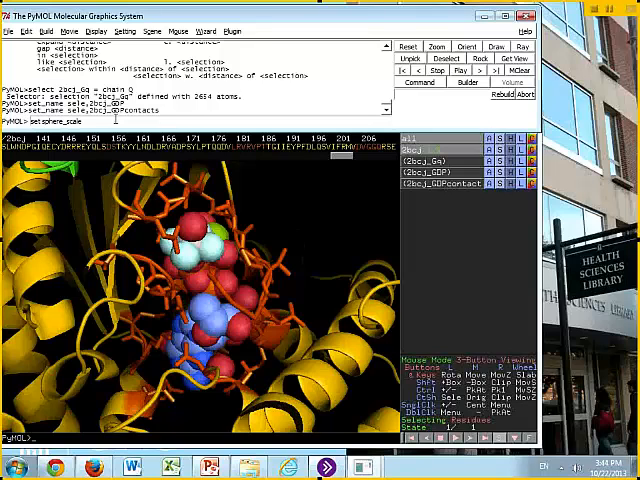
{"action": "type", "text": "= 0"}
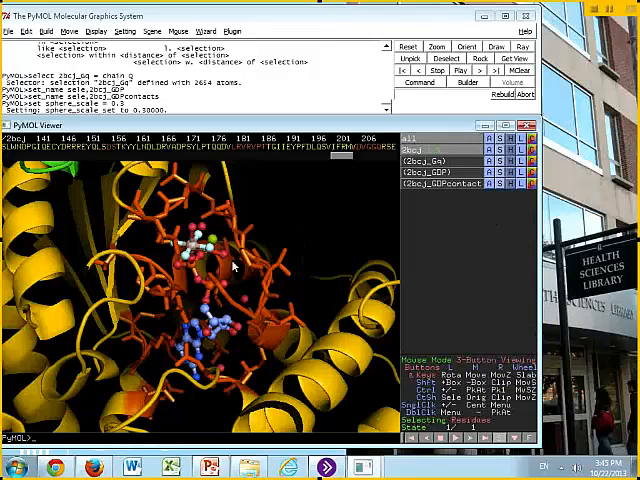
- Rotate the GDP binding site to bring the phosphate groups into clear view
{"action": "left_click_drag", "start_coordinate": [232, 266], "coordinate": [250, 300]}
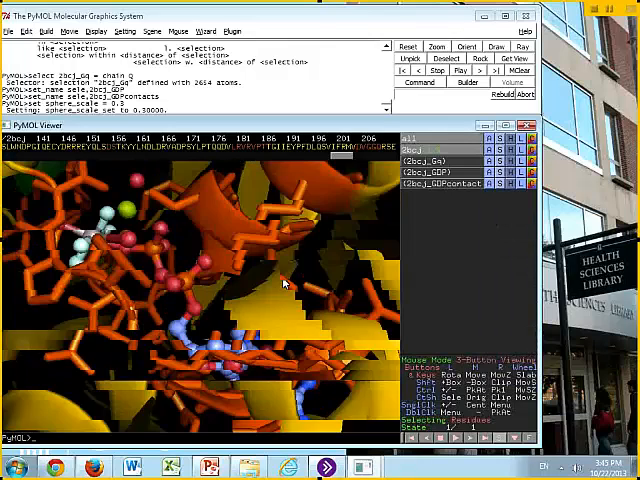
{"action": "left_click_drag", "start_coordinate": [284, 284], "coordinate": [136, 200]}
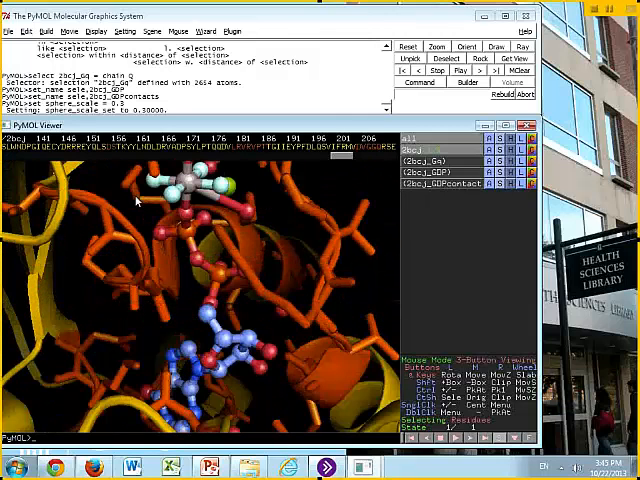
{"action": "mouse_move", "coordinate": [190, 390]}
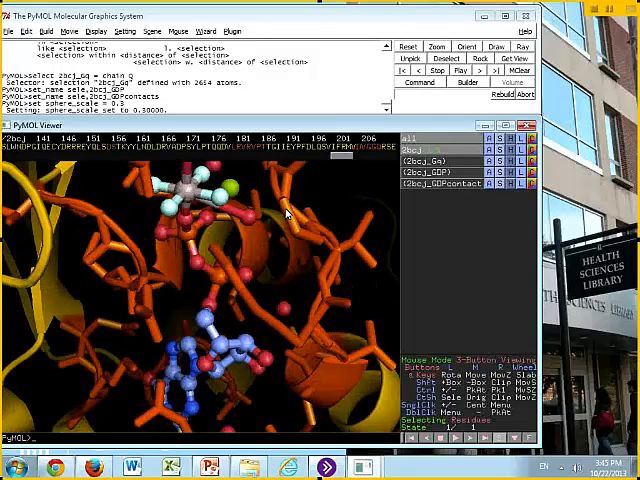
{"action": "mouse_move", "coordinate": [232, 324]}
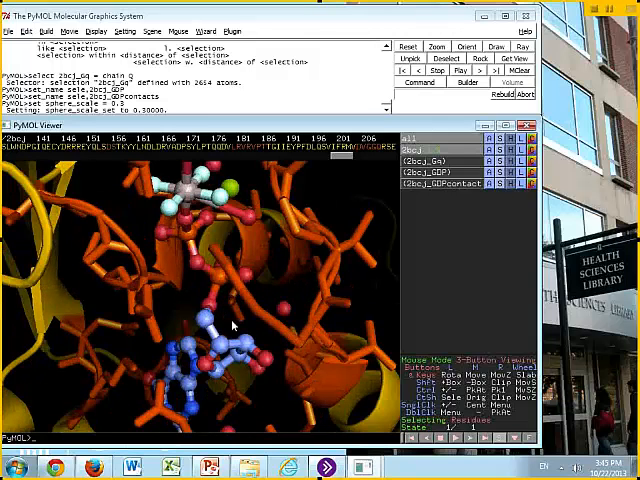
{"action": "left_click_drag", "start_coordinate": [232, 324], "coordinate": [212, 278]}
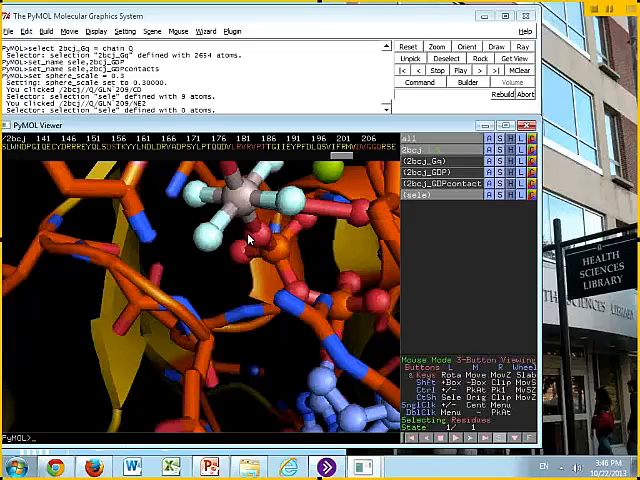
{"action": "left_click_drag", "start_coordinate": [250, 240], "coordinate": [252, 260]}
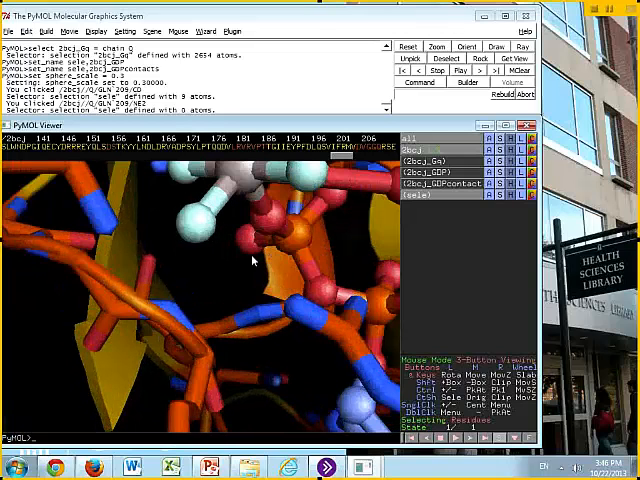
{"action": "left_click_drag", "start_coordinate": [250, 260], "coordinate": [220, 230]}
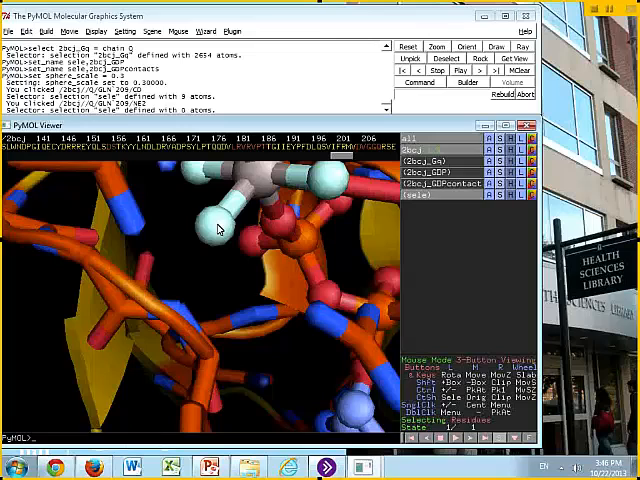
{"action": "mouse_move", "coordinate": [128, 228]}
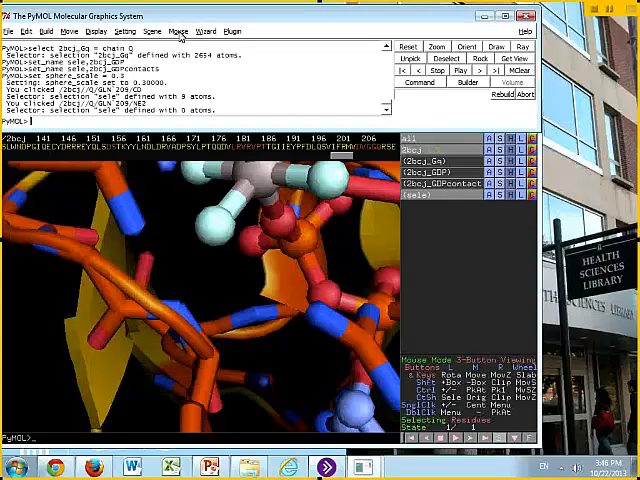
- Start the Measurement wizard to measure a 2.5 Å distance at the GDP site
{"action": "left_click", "coordinate": [208, 32]}
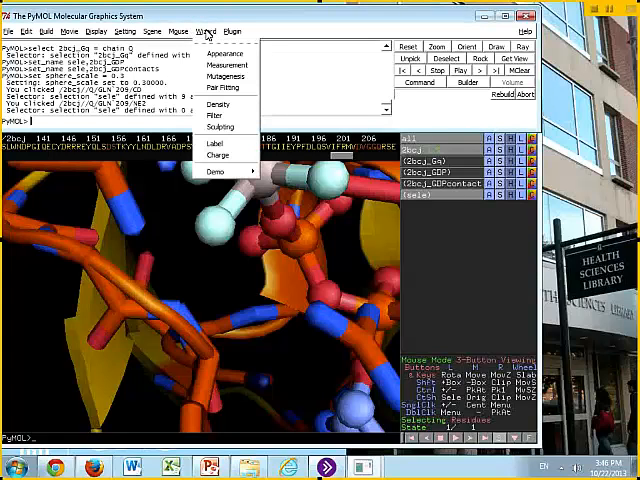
{"action": "mouse_move", "coordinate": [226, 64]}
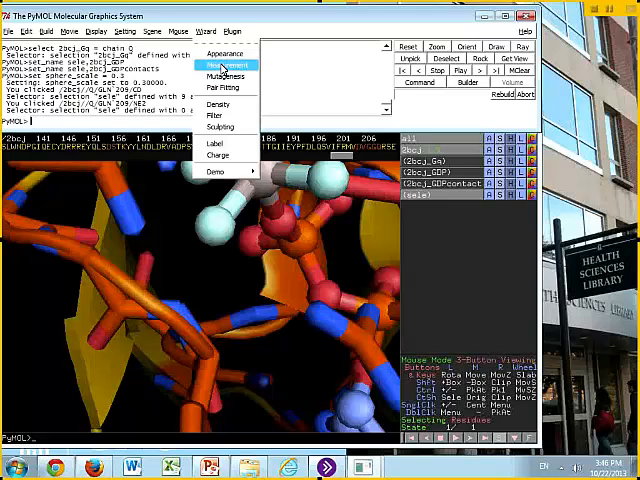
{"action": "left_click", "coordinate": [224, 64]}
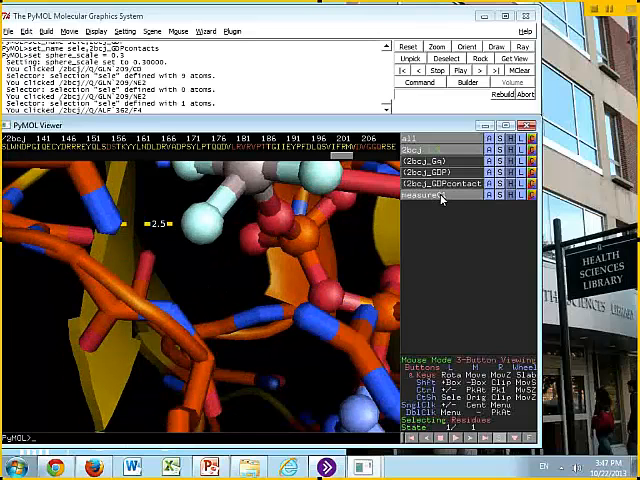
- Choose another wizard from the Wizard menu for the measured binding site
{"action": "left_click", "coordinate": [206, 32]}
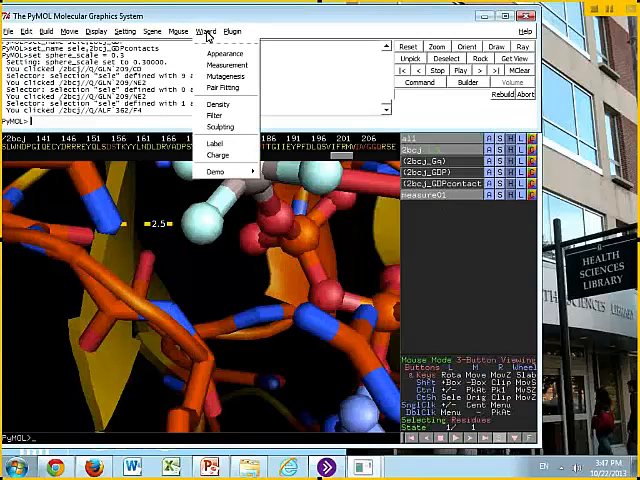
{"action": "mouse_move", "coordinate": [222, 64]}
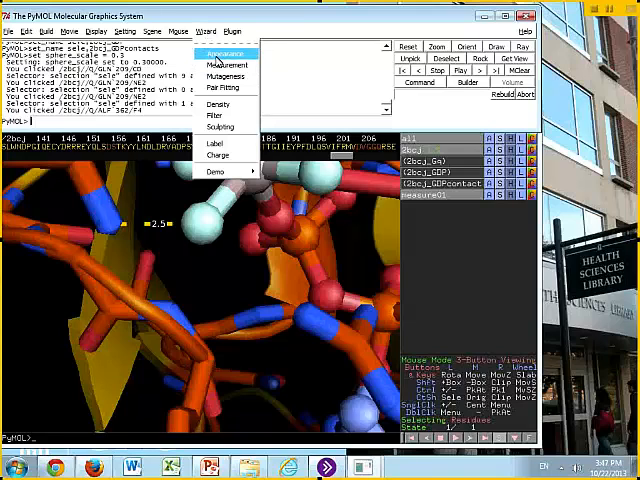
{"action": "left_click", "coordinate": [228, 64]}
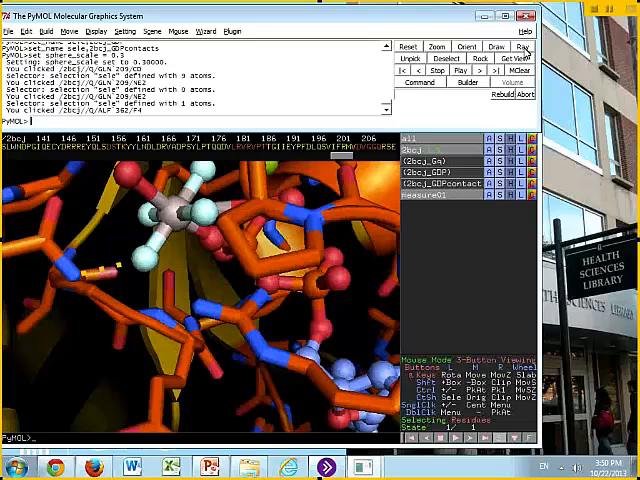
- Ray-trace the current GDP binding site view
{"action": "left_click", "coordinate": [520, 48]}
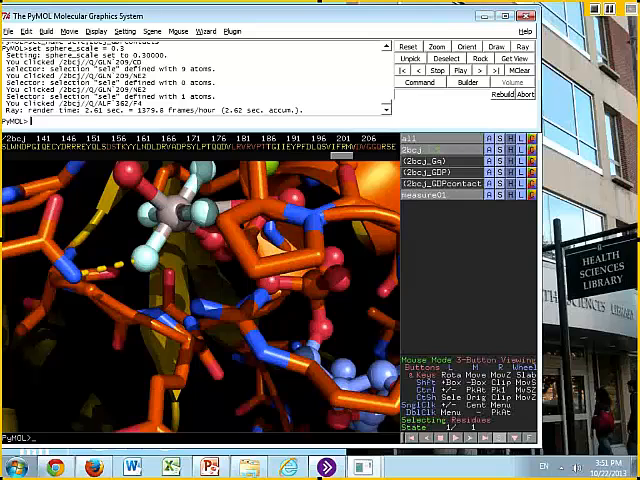
- Turn shadows off, ray-trace again, then switch to the distance-measurement slides
{"action": "left_click", "coordinate": [122, 32]}
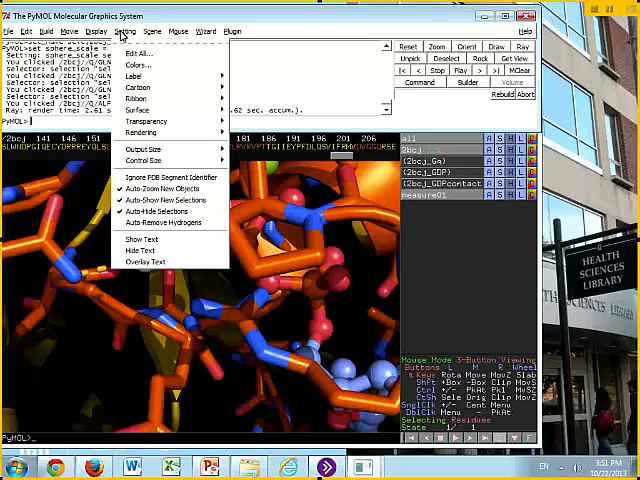
{"action": "mouse_move", "coordinate": [144, 108]}
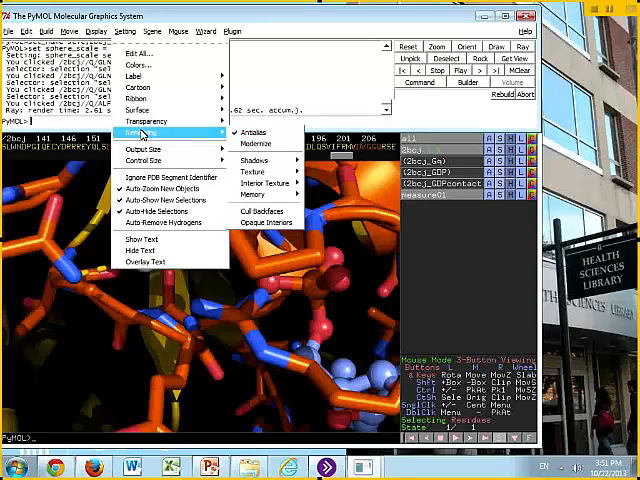
{"action": "mouse_move", "coordinate": [256, 160]}
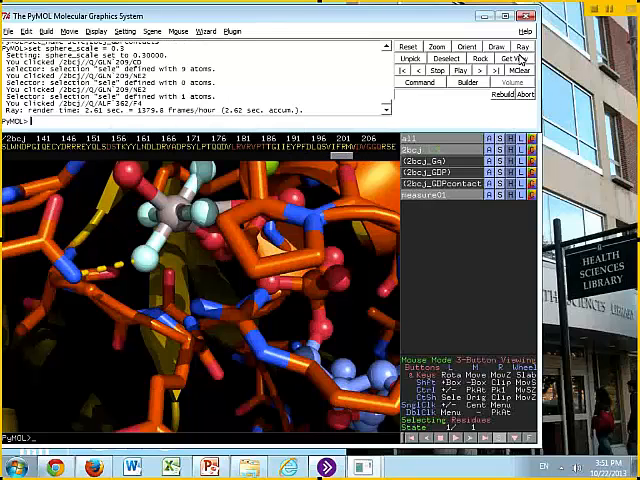
{"action": "left_click", "coordinate": [520, 46]}
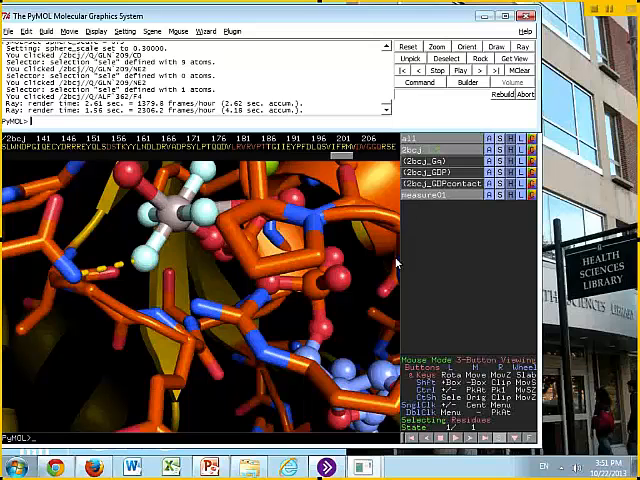
{"action": "left_click", "coordinate": [212, 466]}
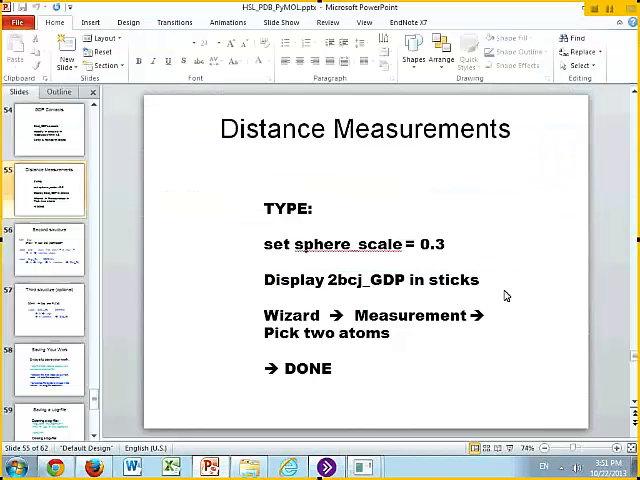